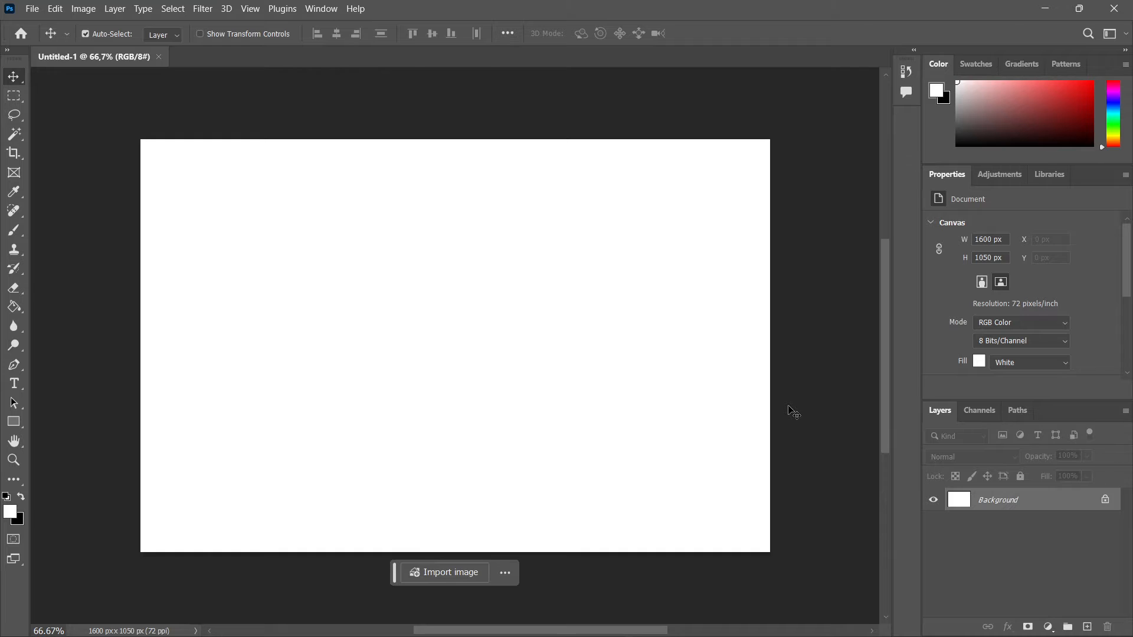
mouse_move(643, 146)
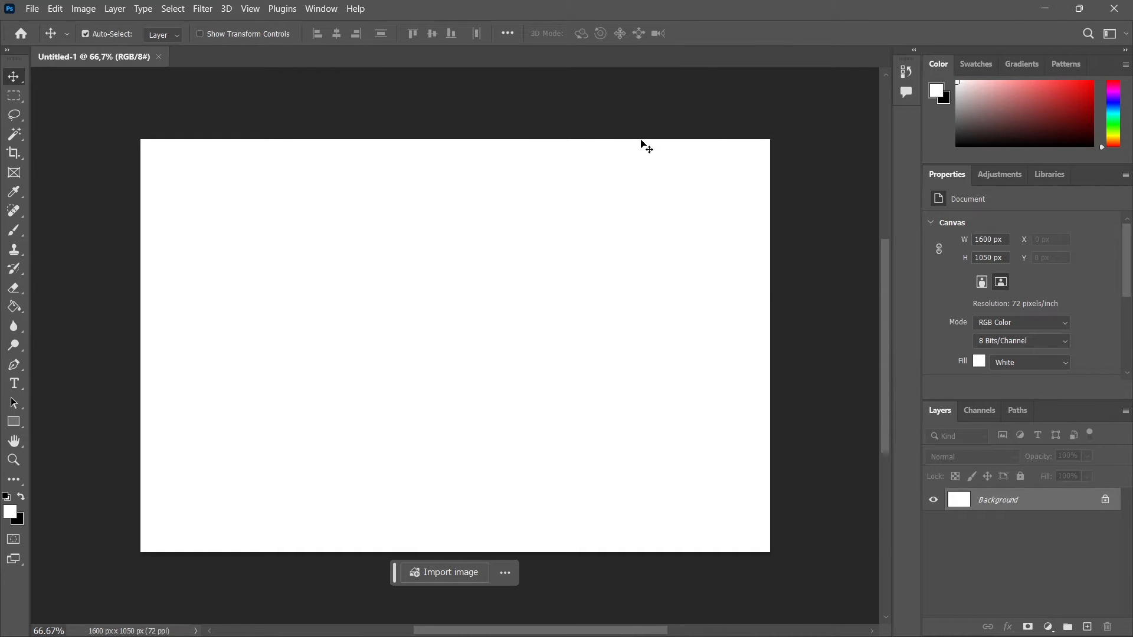
mouse_move(493, 118)
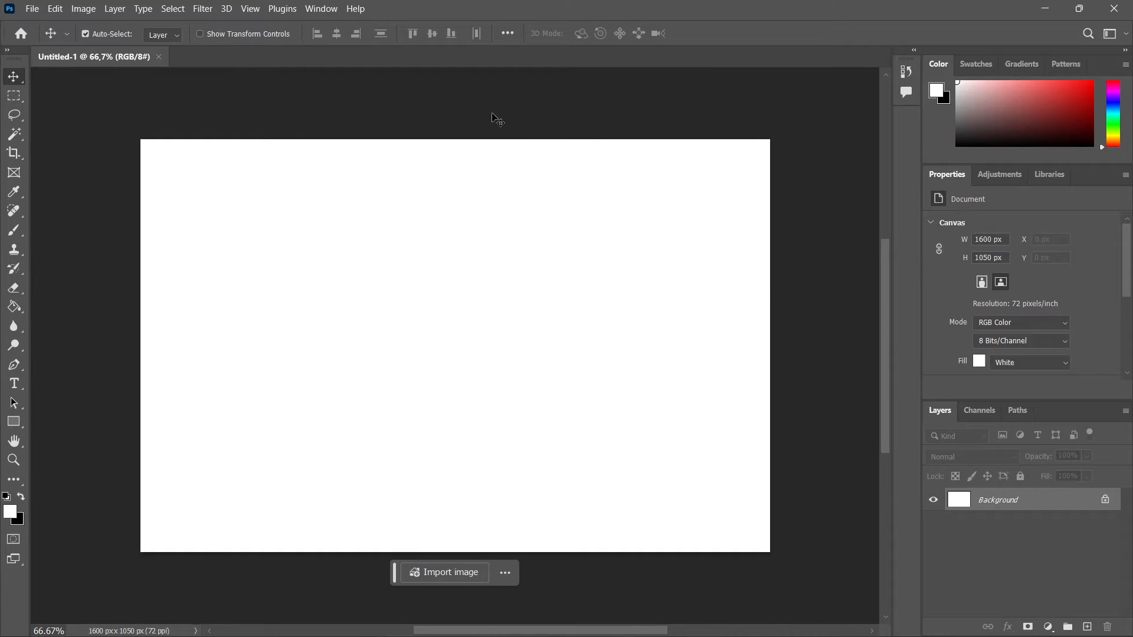
mouse_move(638, 112)
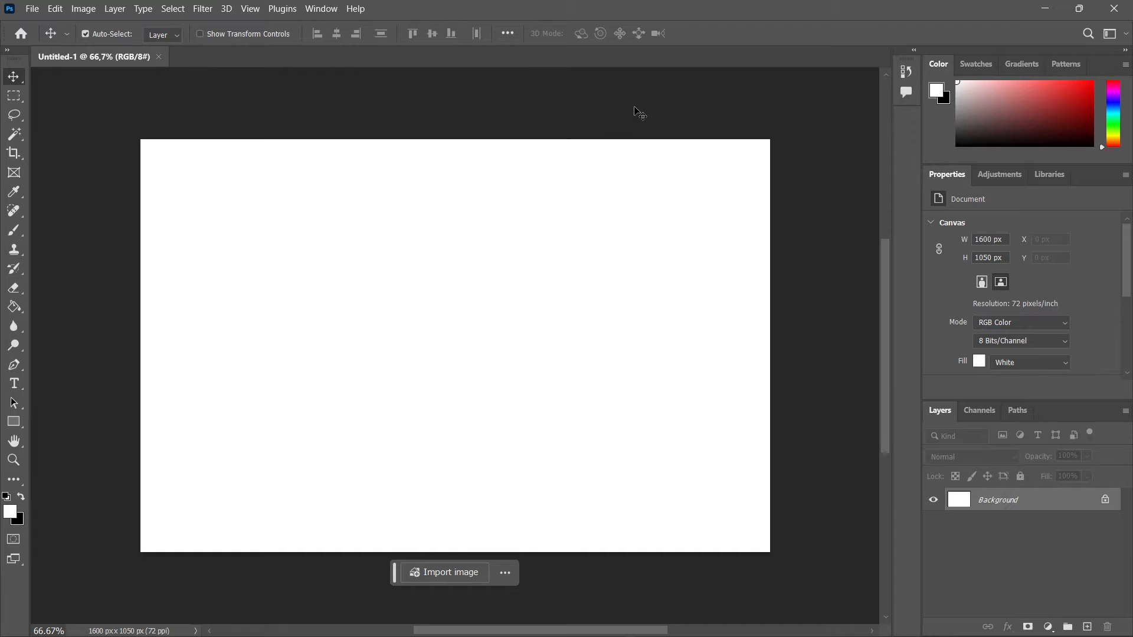
mouse_move(539, 95)
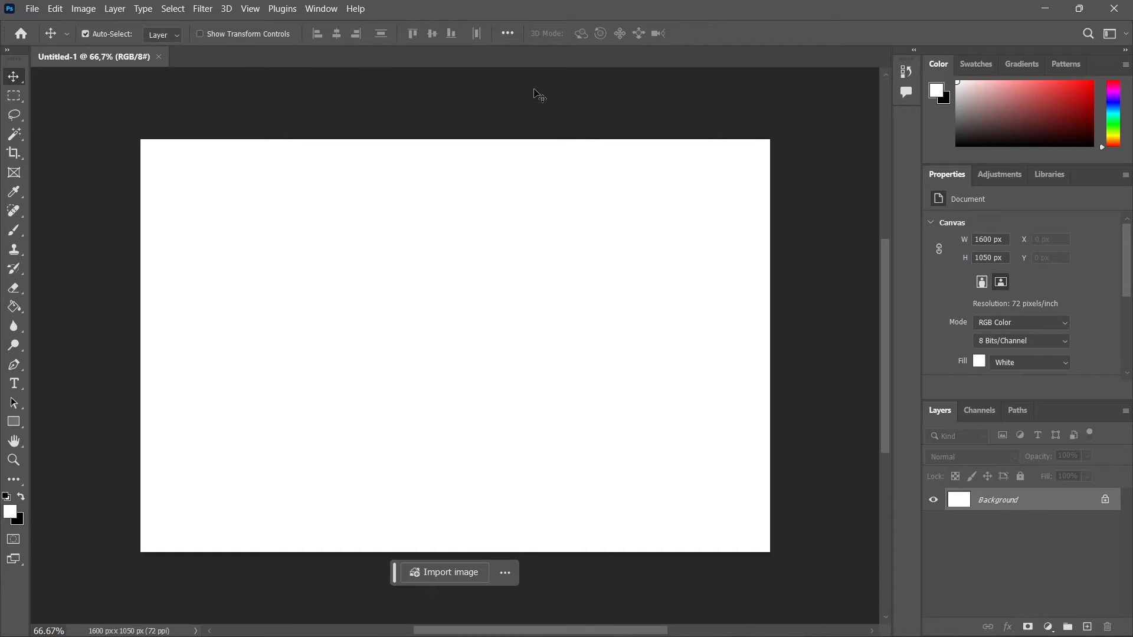
mouse_move(327, 146)
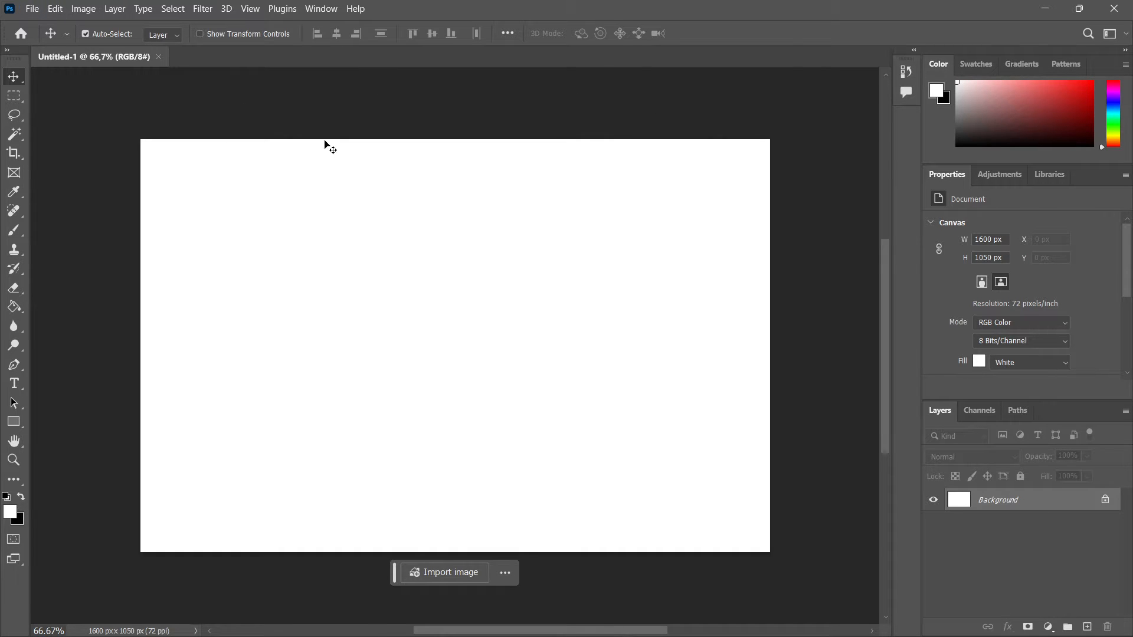
mouse_move(304, 120)
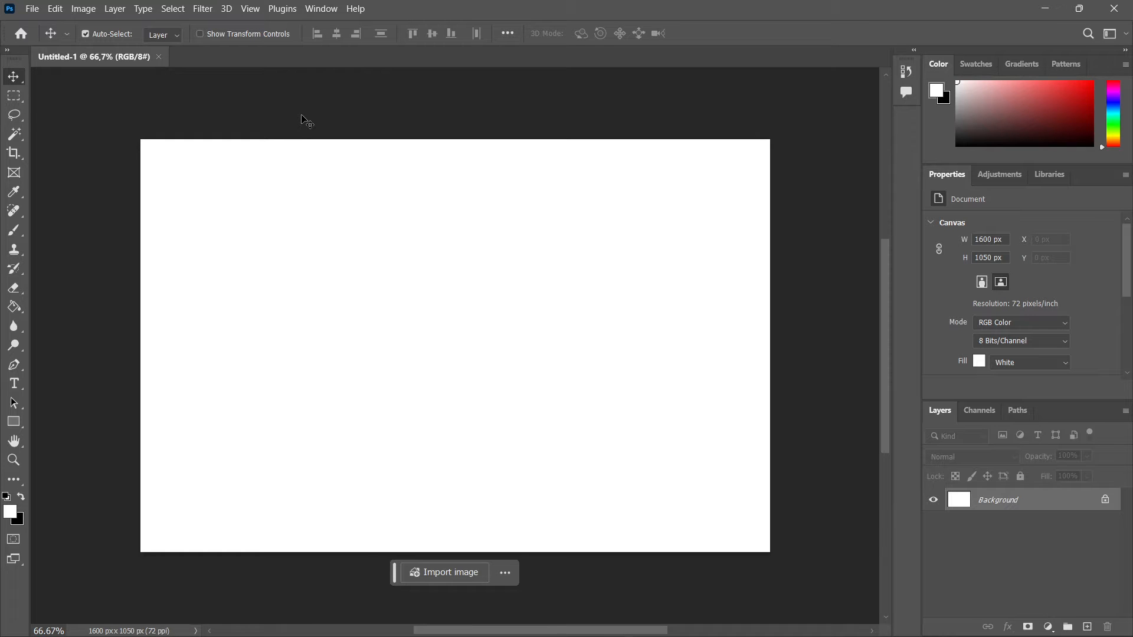
- Reach the Preferences via the Edit menu
click(54, 9)
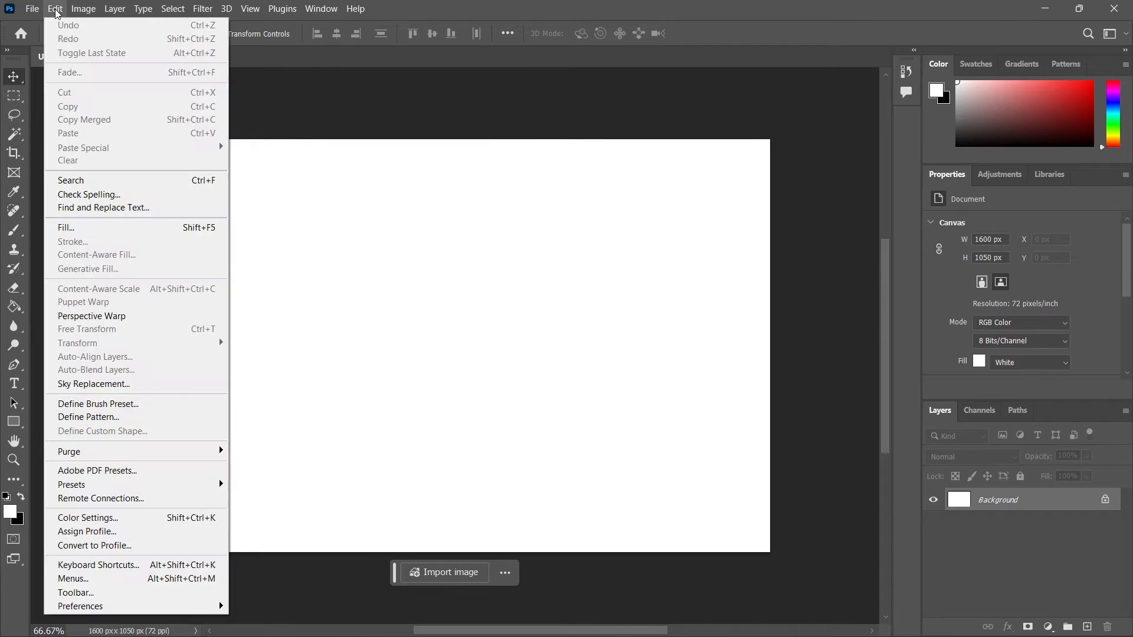
mouse_move(86, 518)
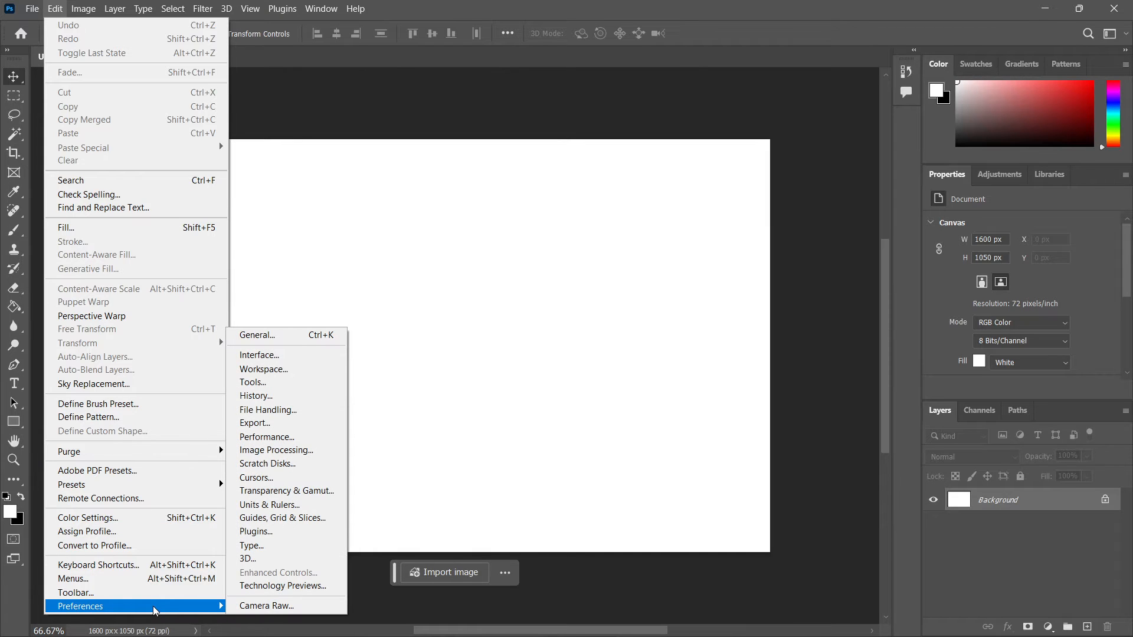
mouse_move(134, 610)
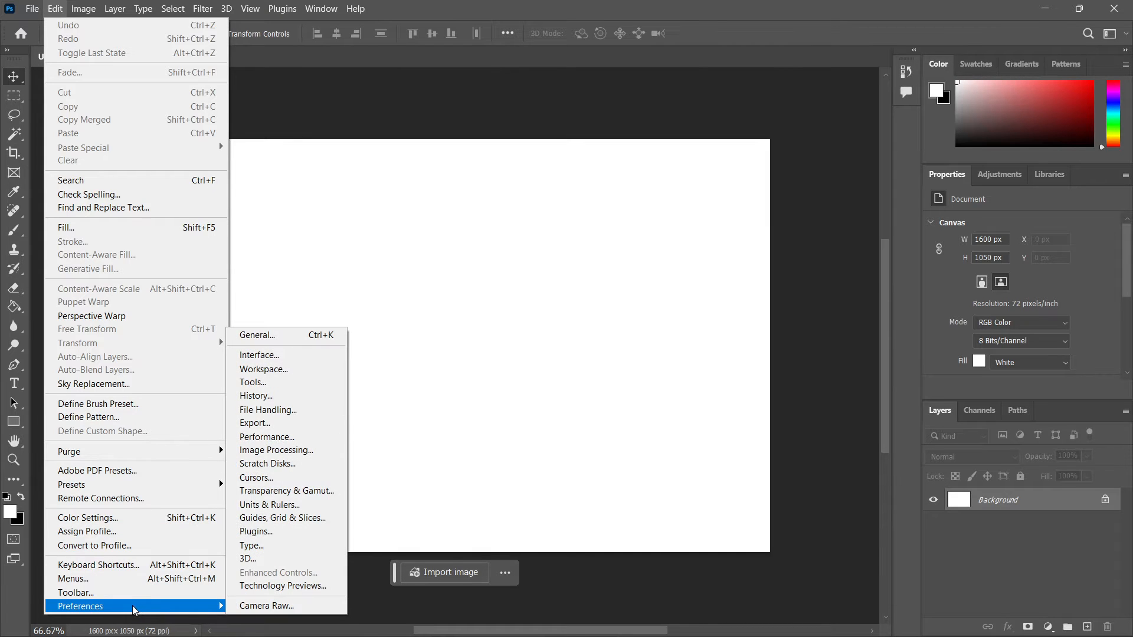
mouse_move(265, 605)
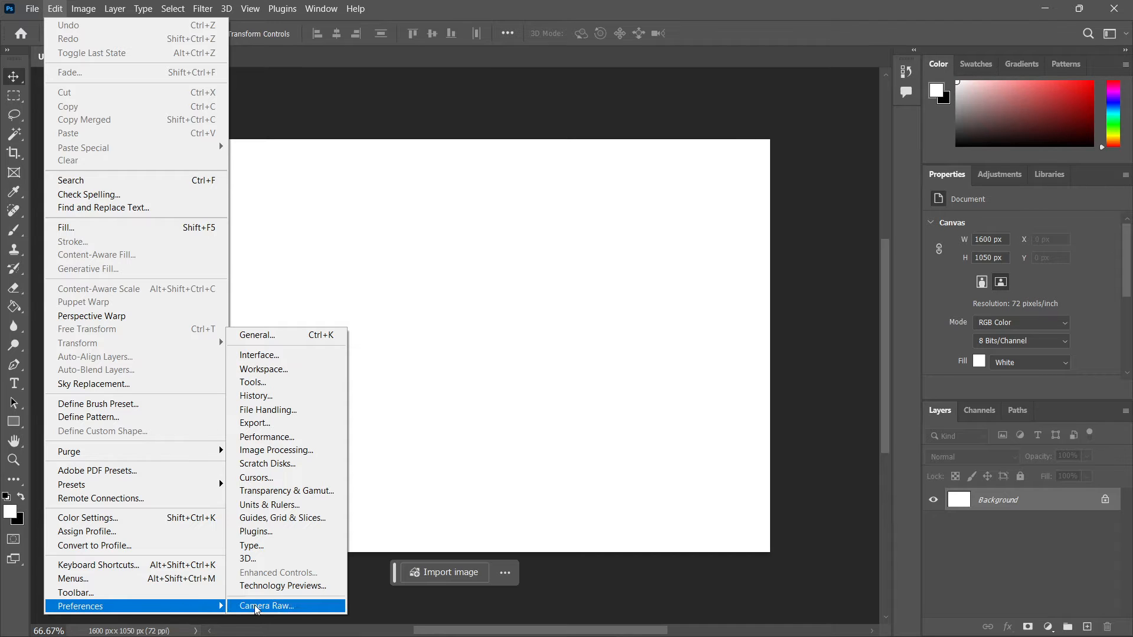
mouse_move(258, 334)
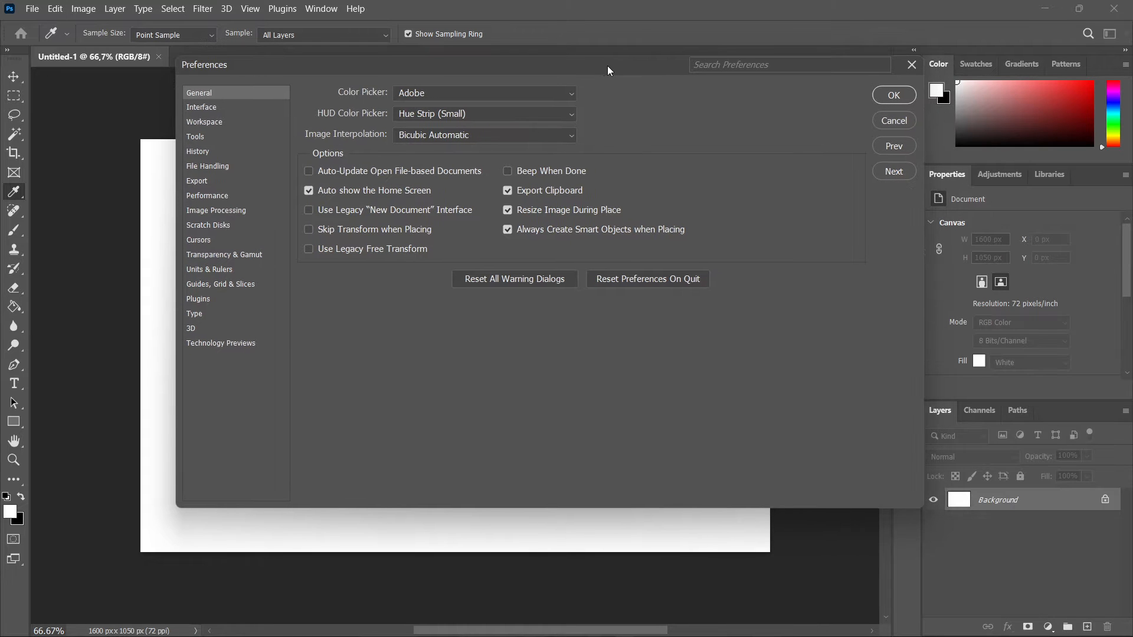
- Move the Preferences dialog aside and show its Interface page
click(894, 94)
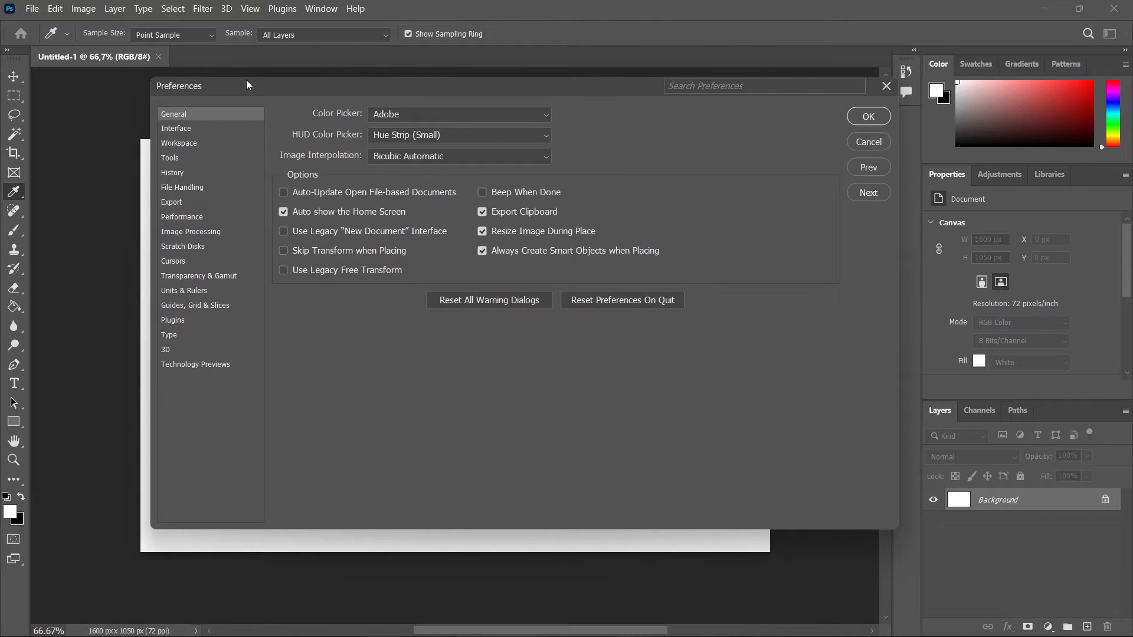
click(176, 127)
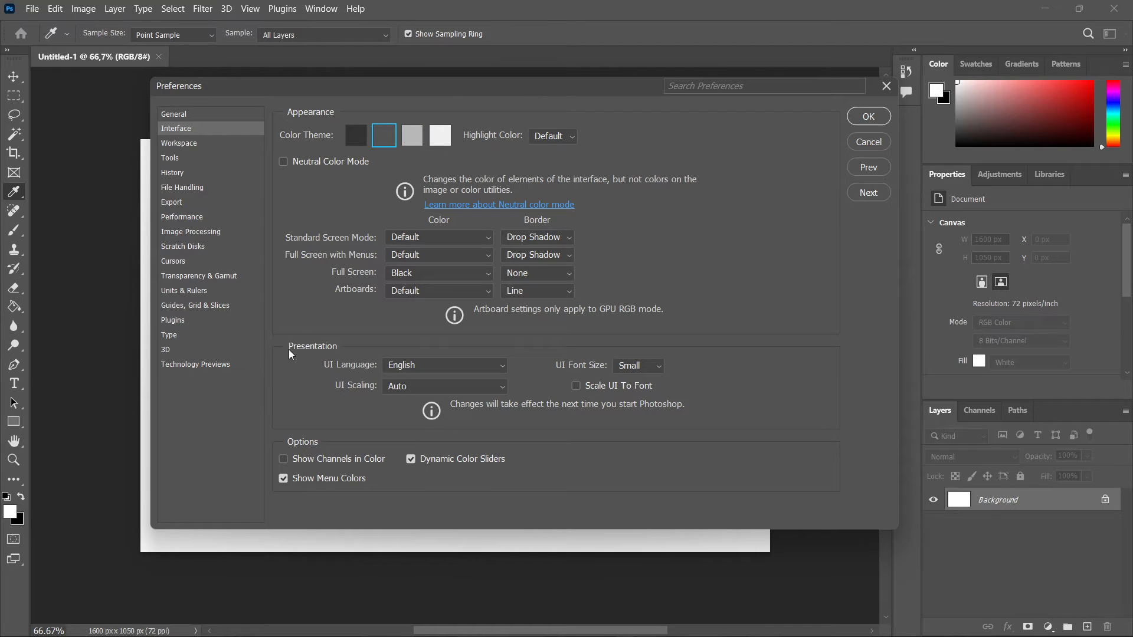
mouse_move(352, 369)
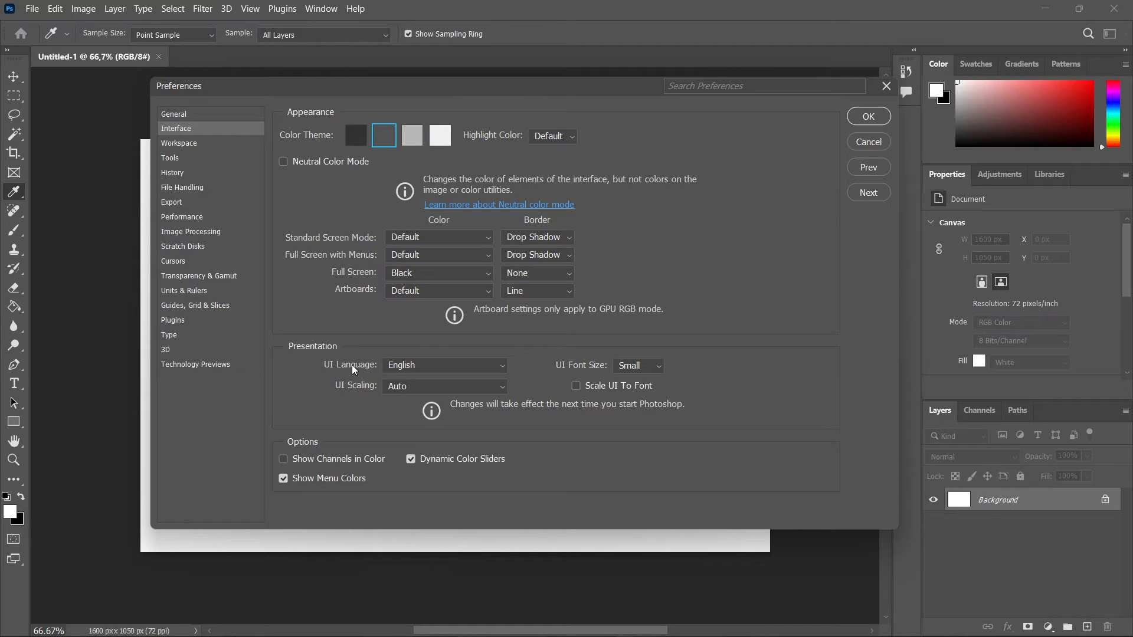
mouse_move(404, 364)
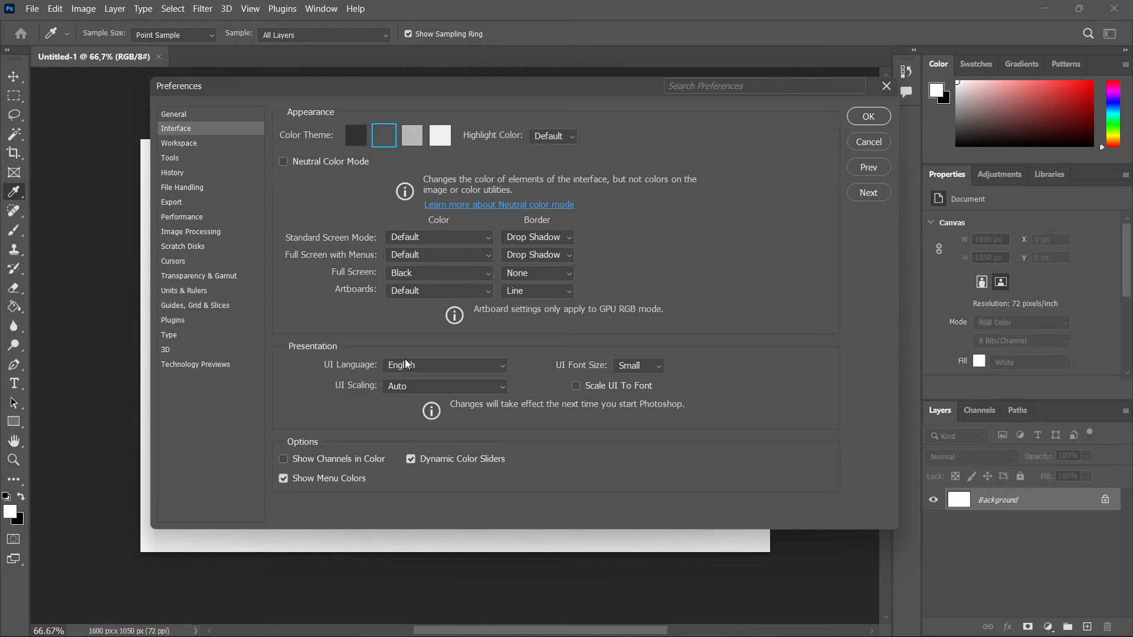
mouse_move(405, 365)
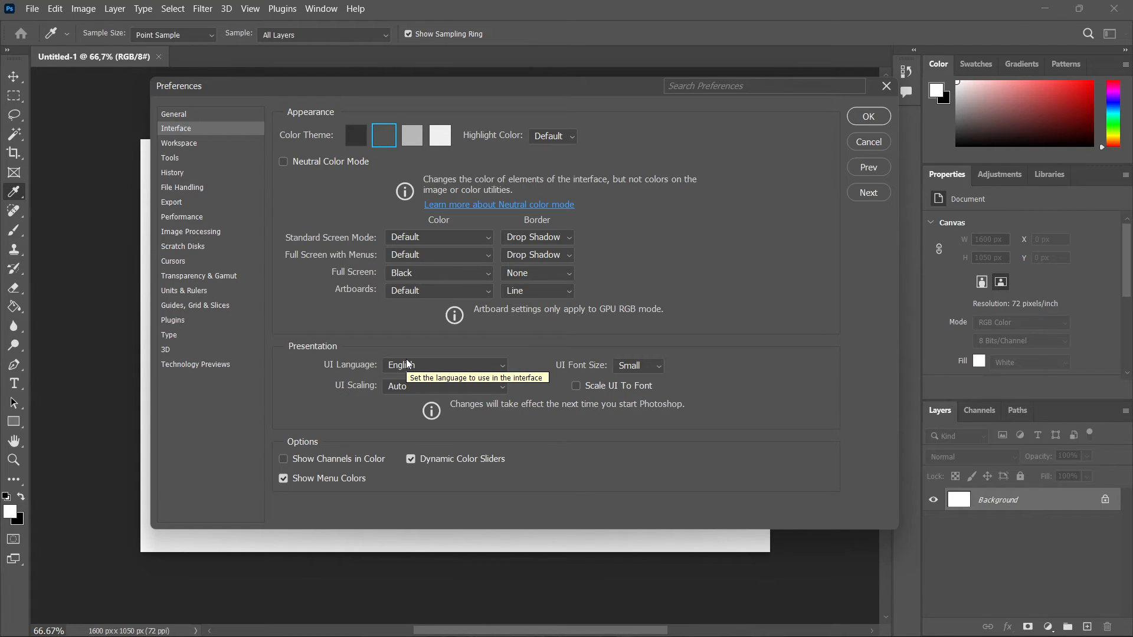
- Change the UI Language from English to Deutsch
click(443, 365)
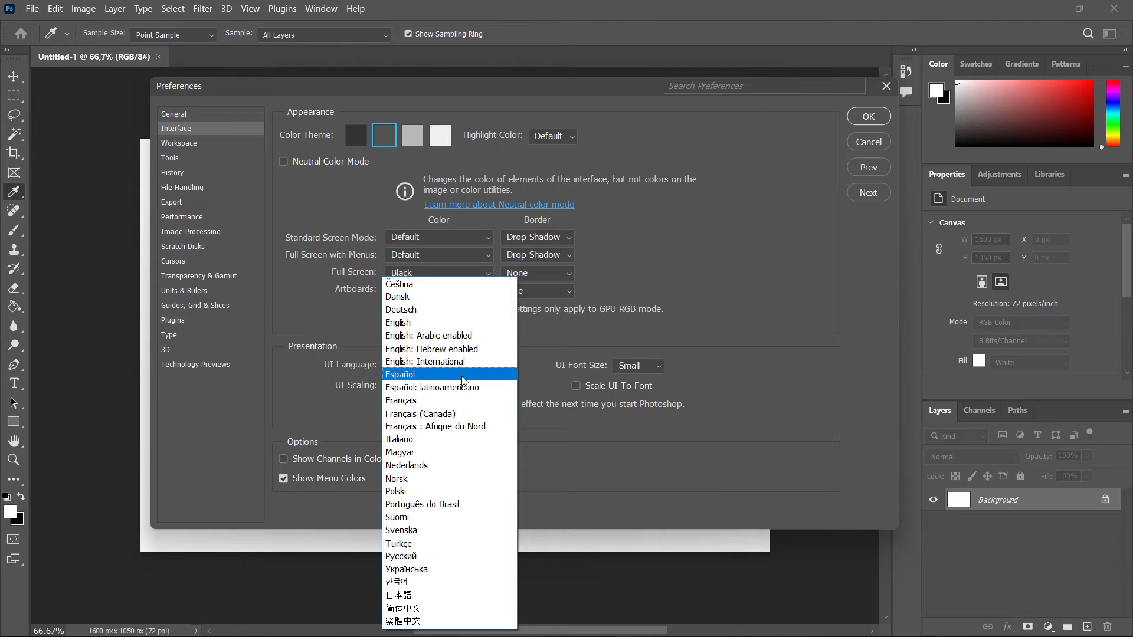
mouse_move(444, 439)
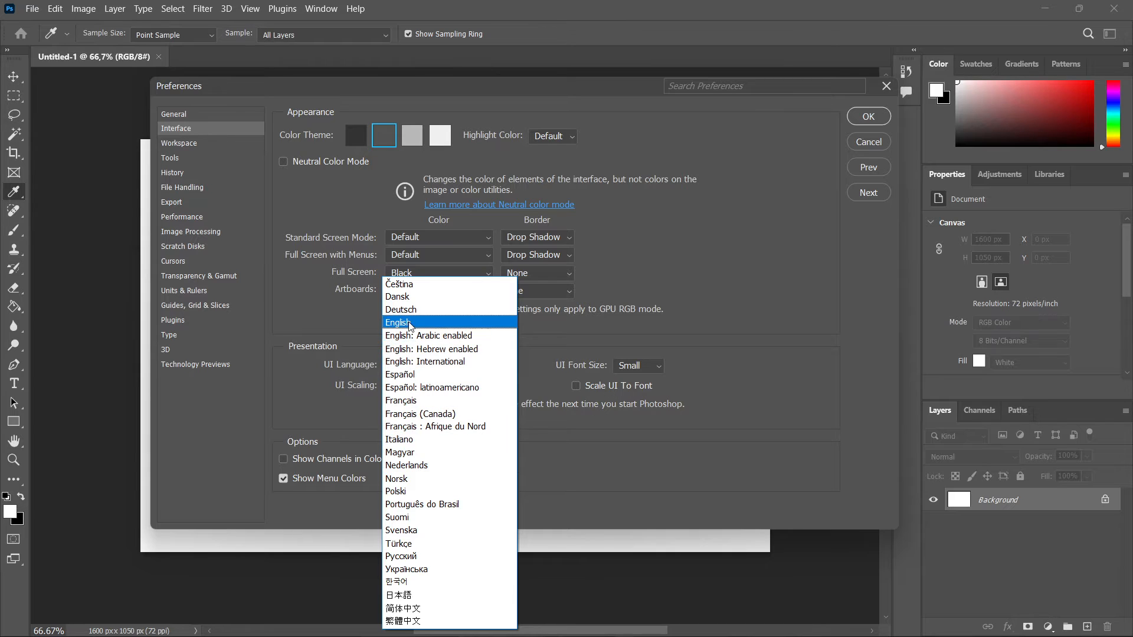
mouse_move(401, 310)
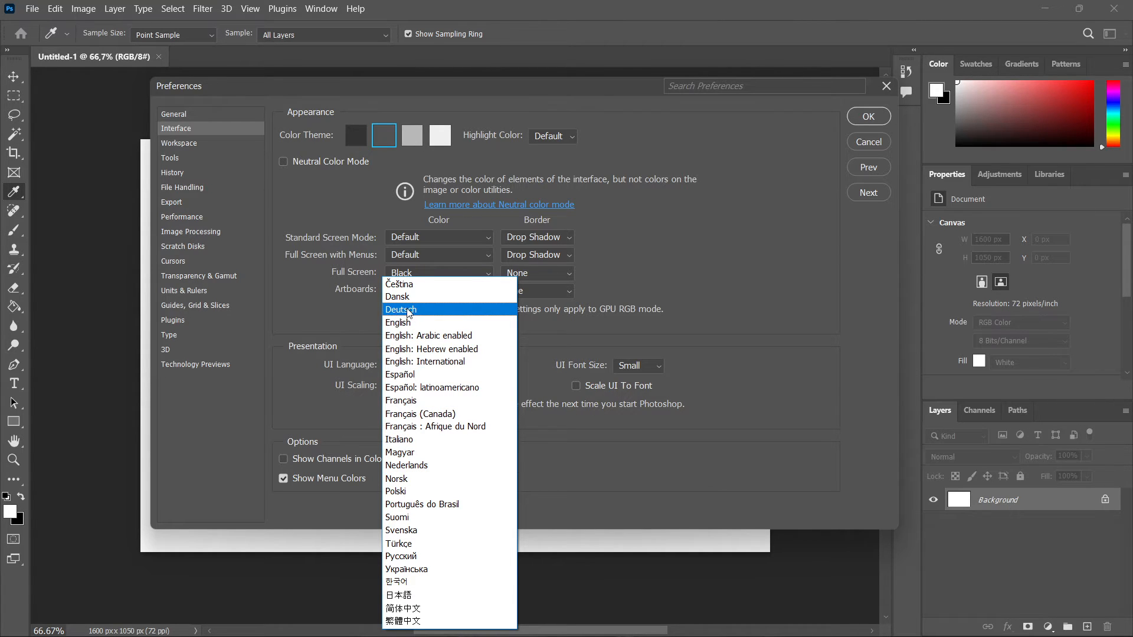
click(401, 309)
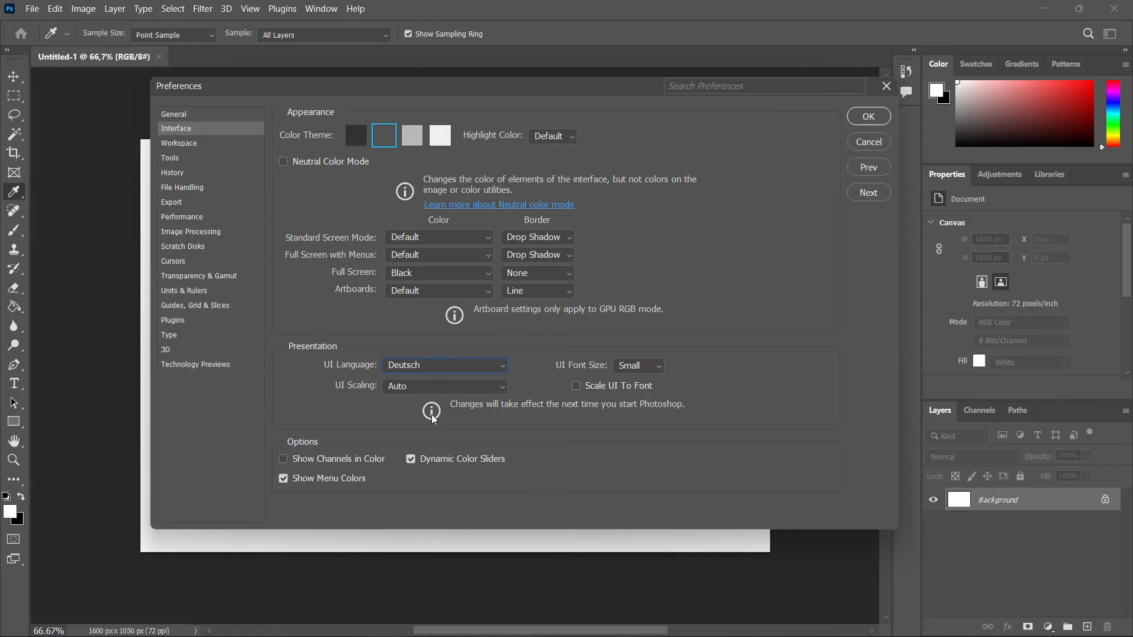
mouse_move(587, 409)
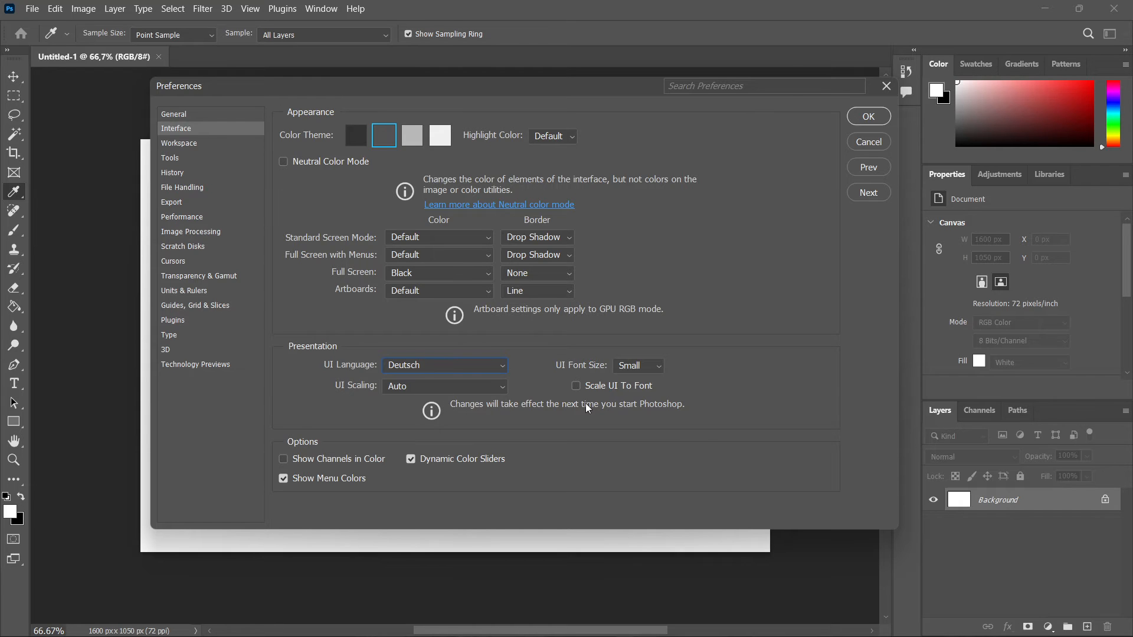
mouse_move(699, 417)
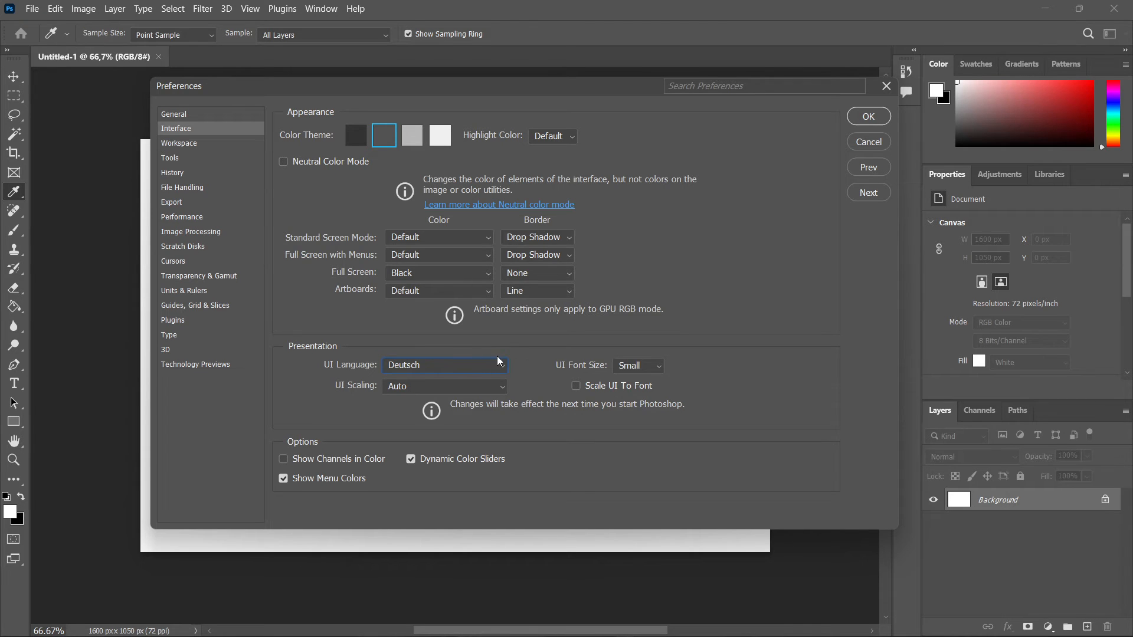
- Confirm the Deutsch preference with OK and quit Photoshop
click(868, 116)
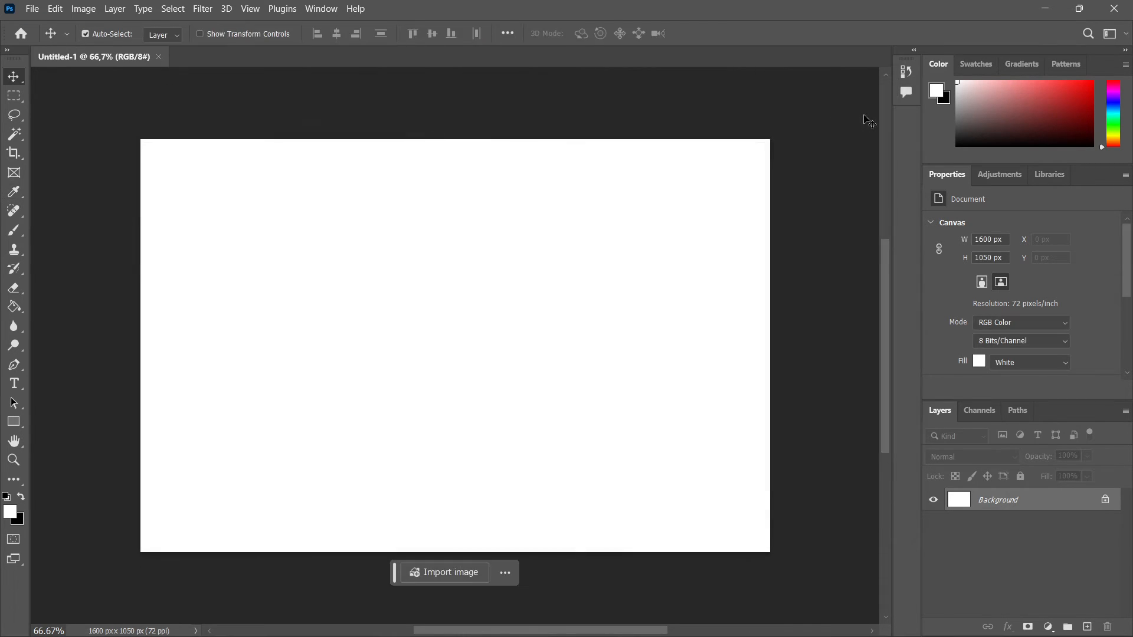
mouse_move(593, 224)
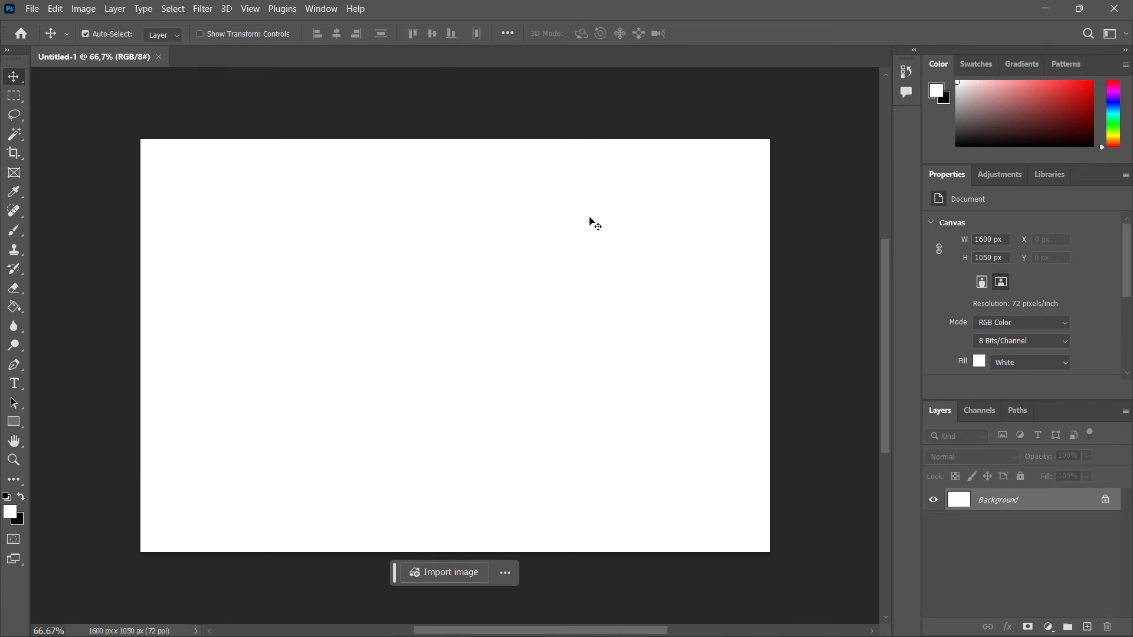
mouse_move(446, 188)
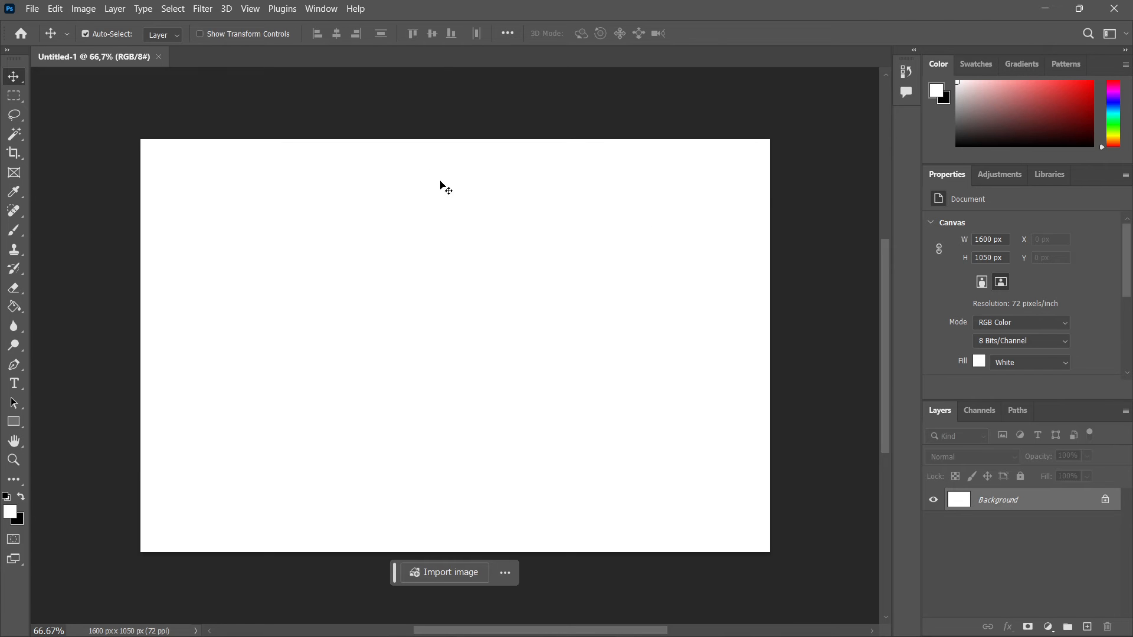
mouse_move(31, 6)
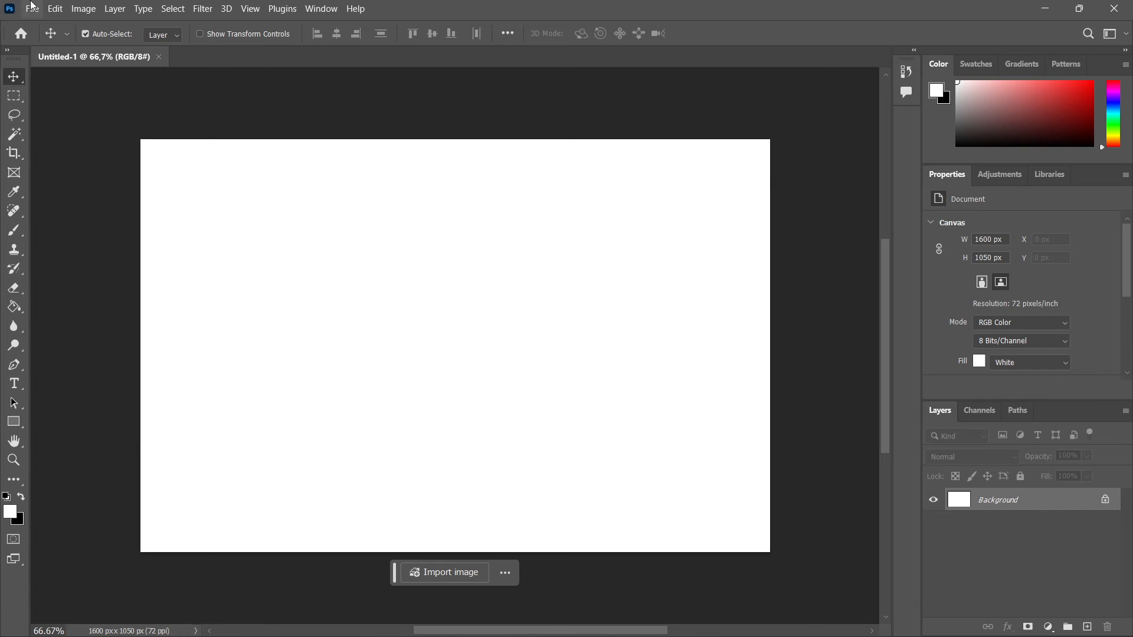
click(32, 9)
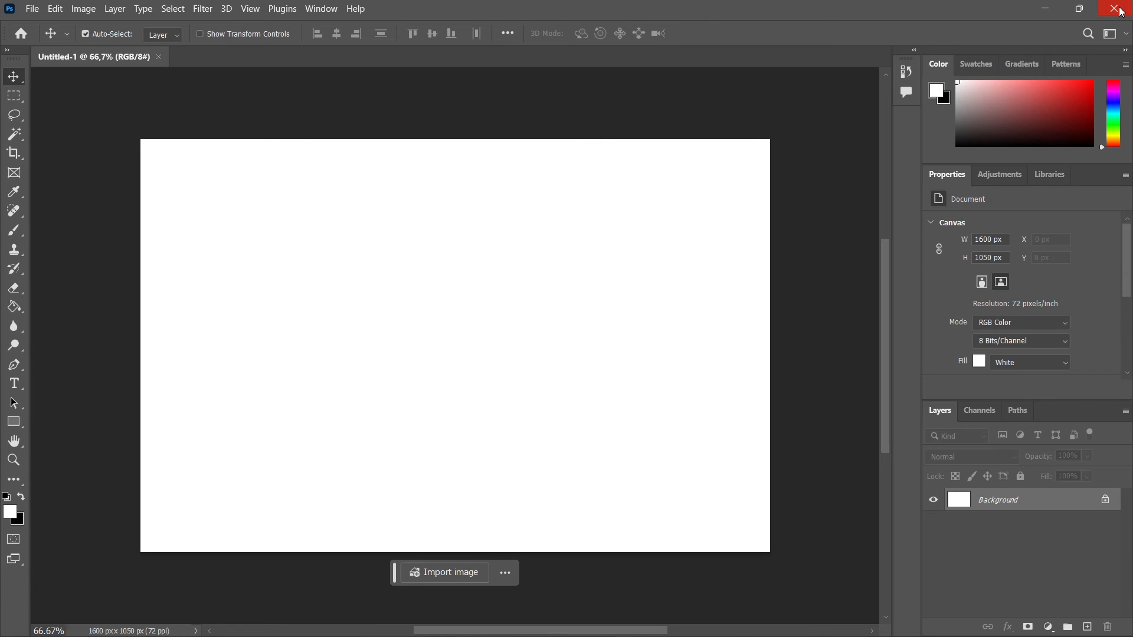
click(1120, 8)
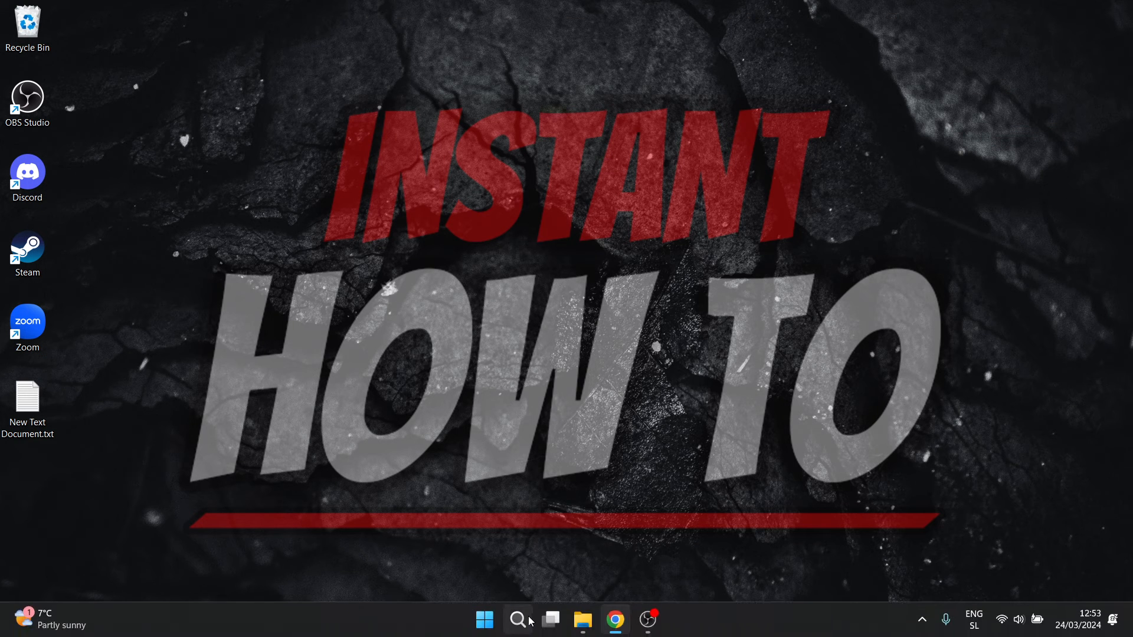
- Relaunch Adobe Photoshop 2024 from Windows search for 'photo'
text(photo)
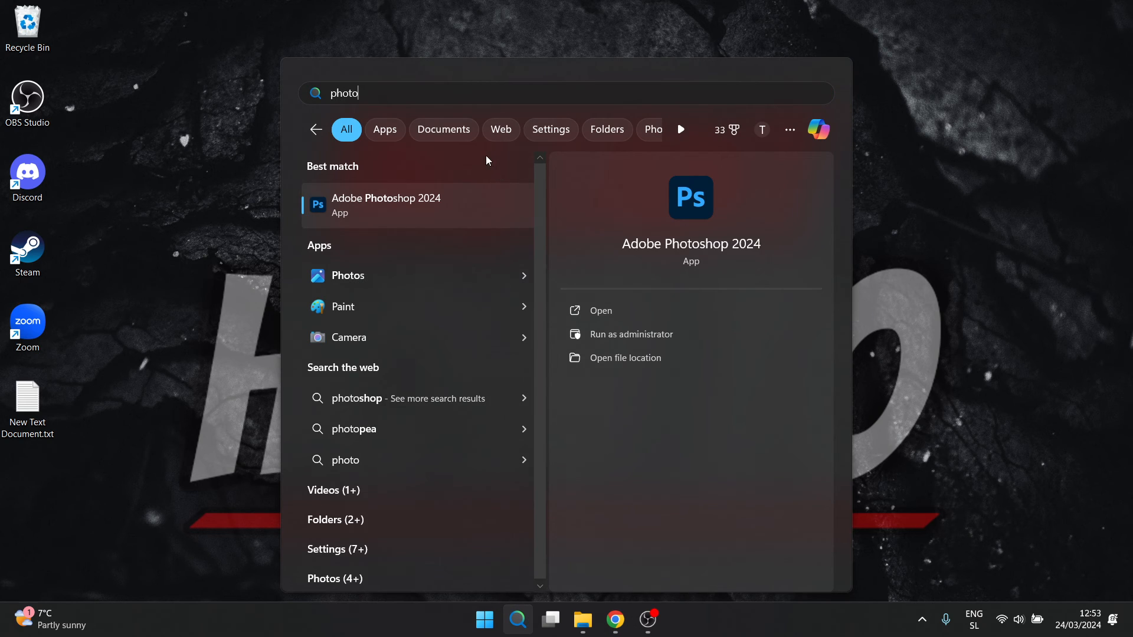
click(386, 204)
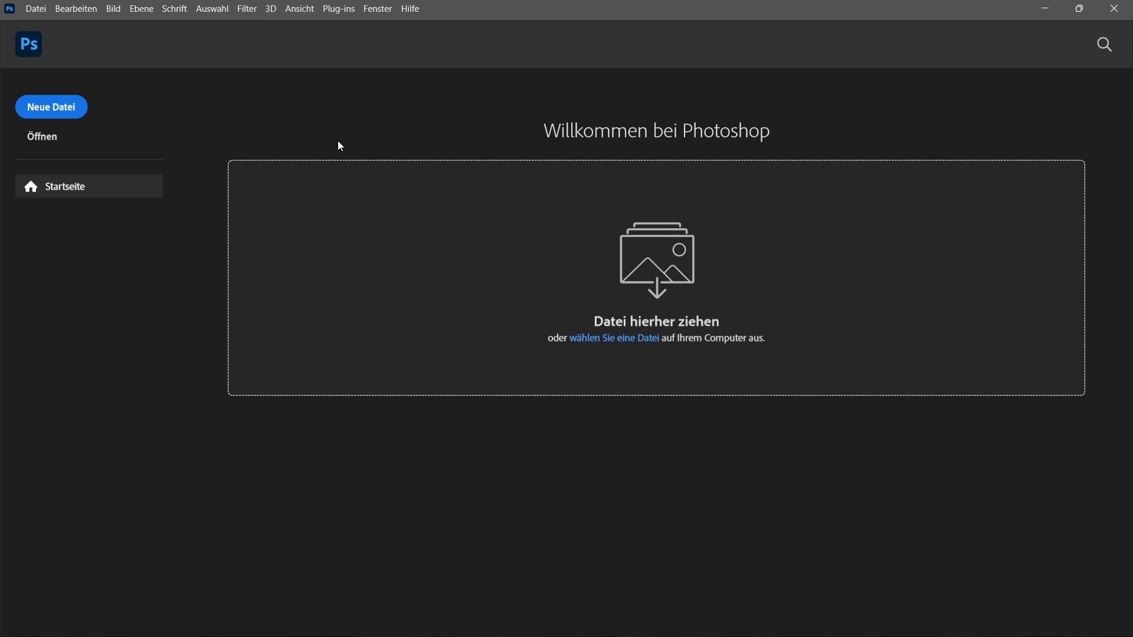
mouse_move(581, 147)
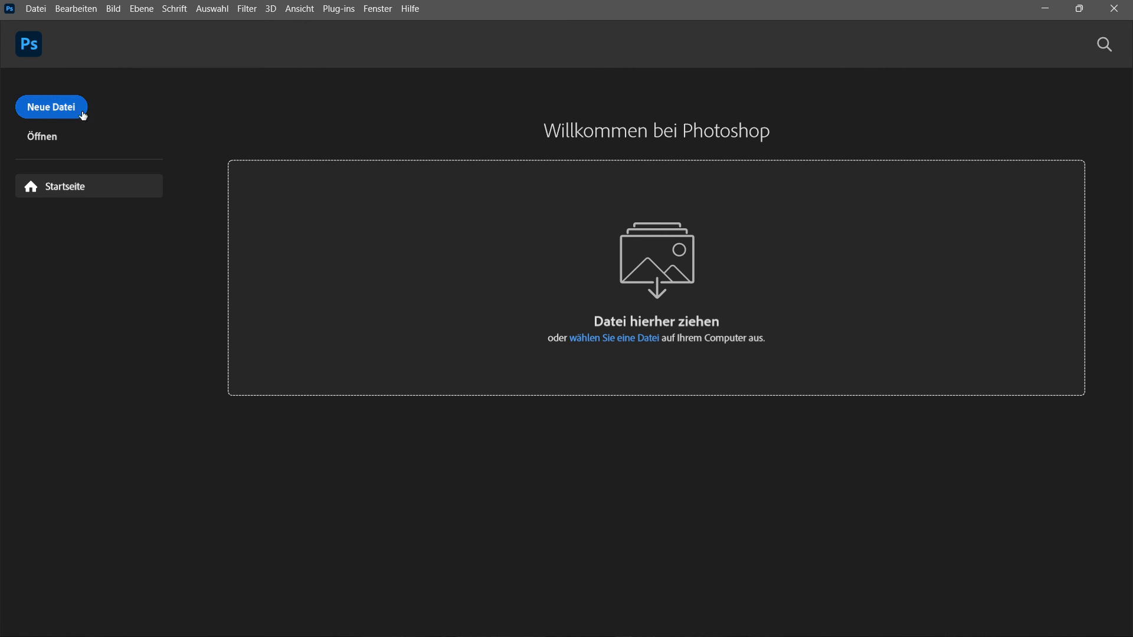
click(76, 8)
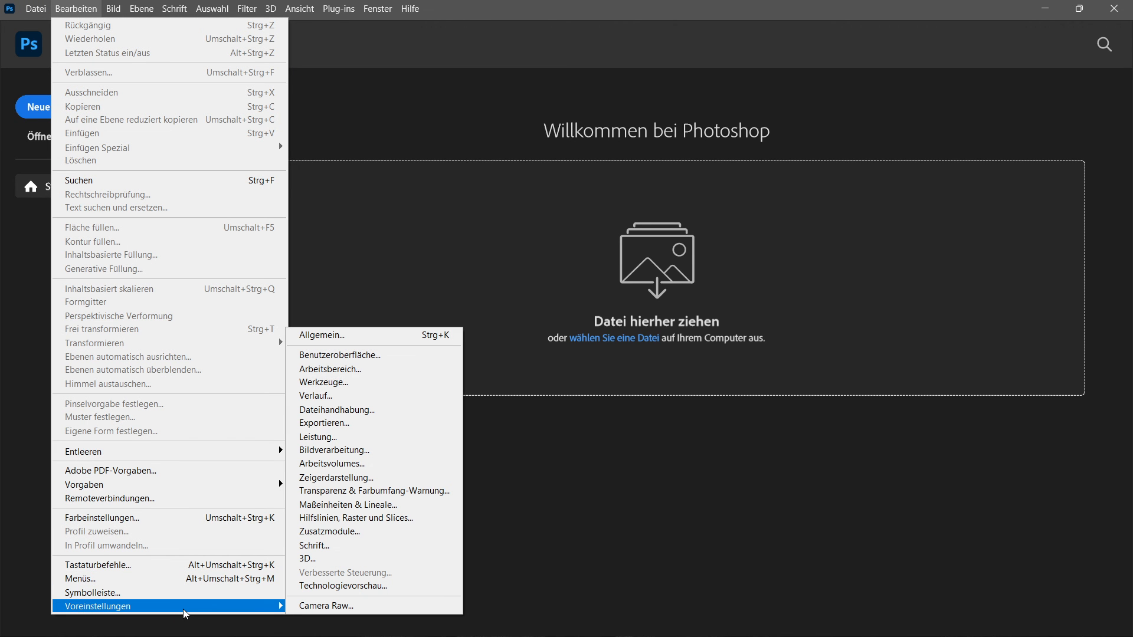
mouse_move(520, 115)
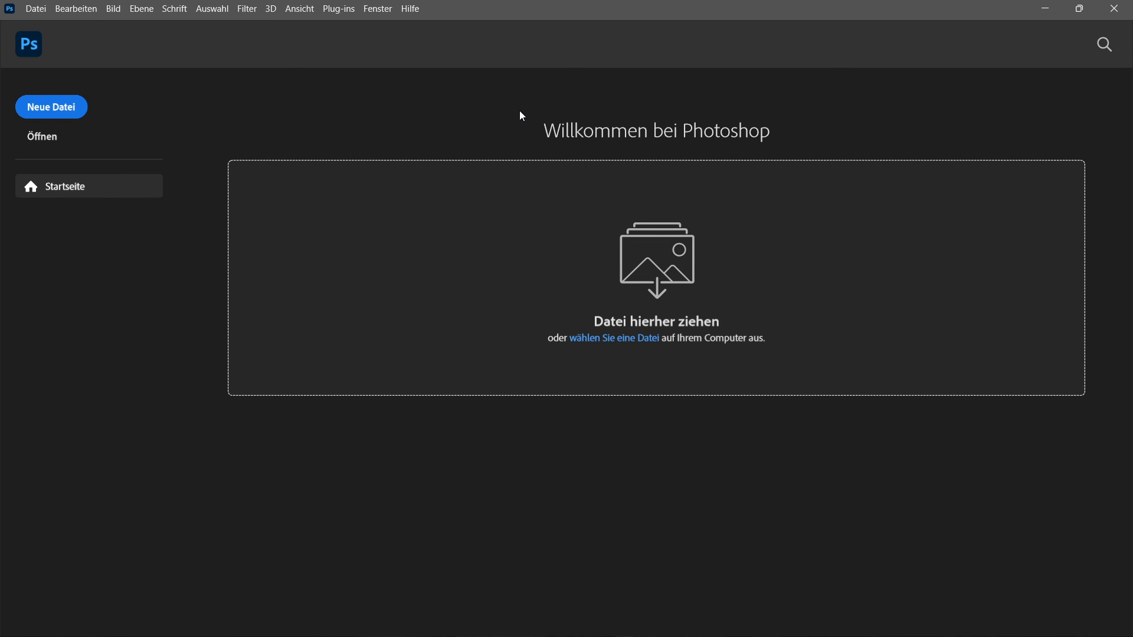
mouse_move(552, 131)
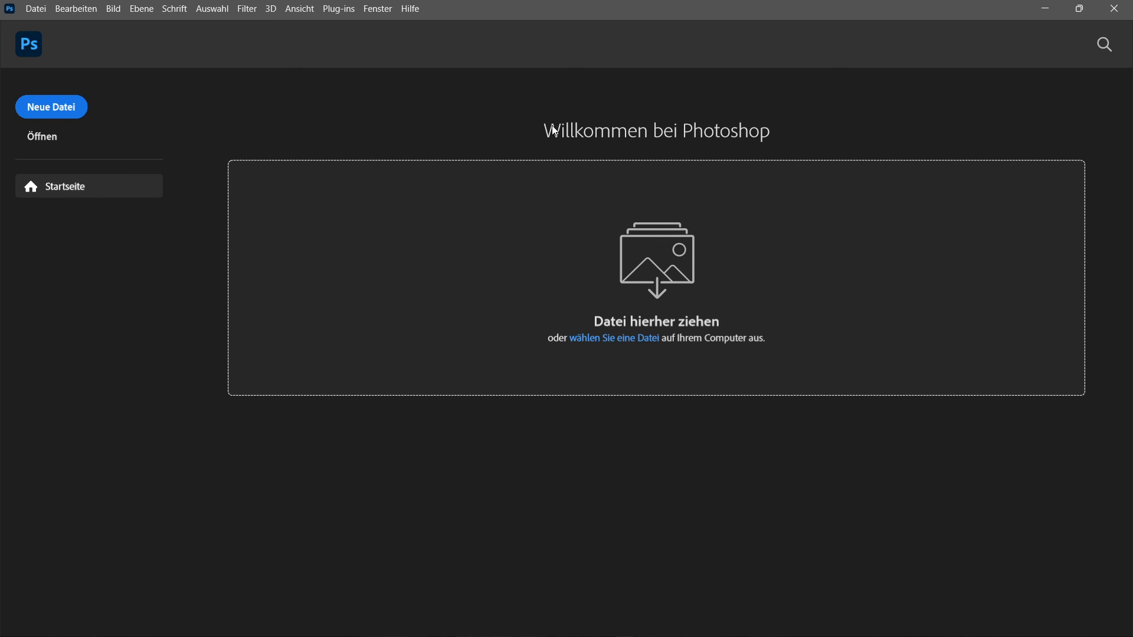
mouse_move(775, 134)
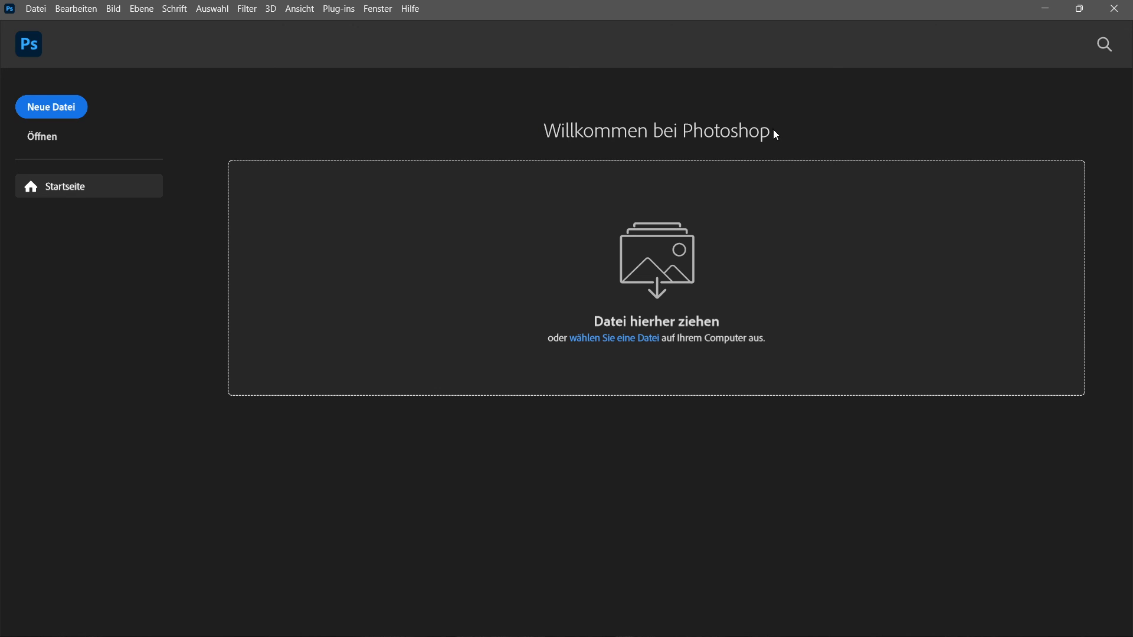